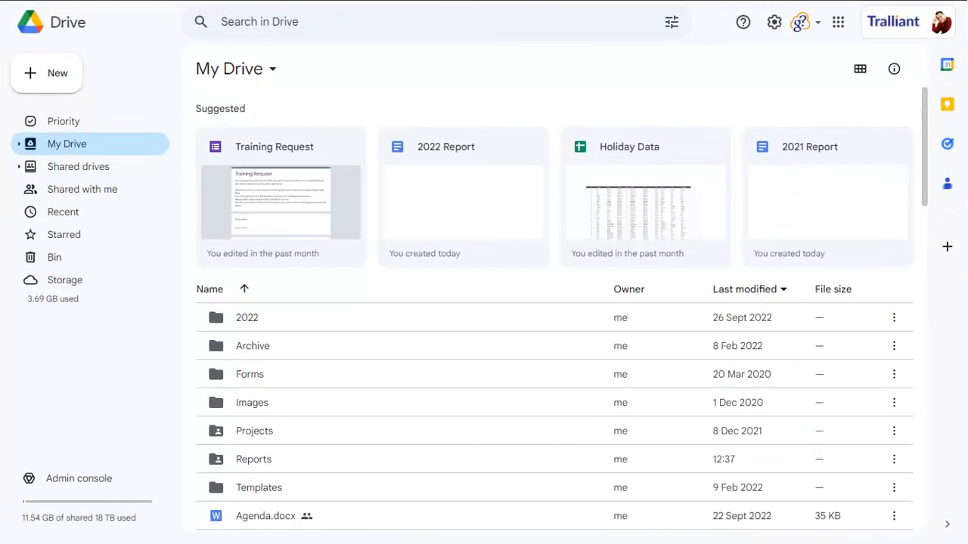
mouse_move(3, 6)
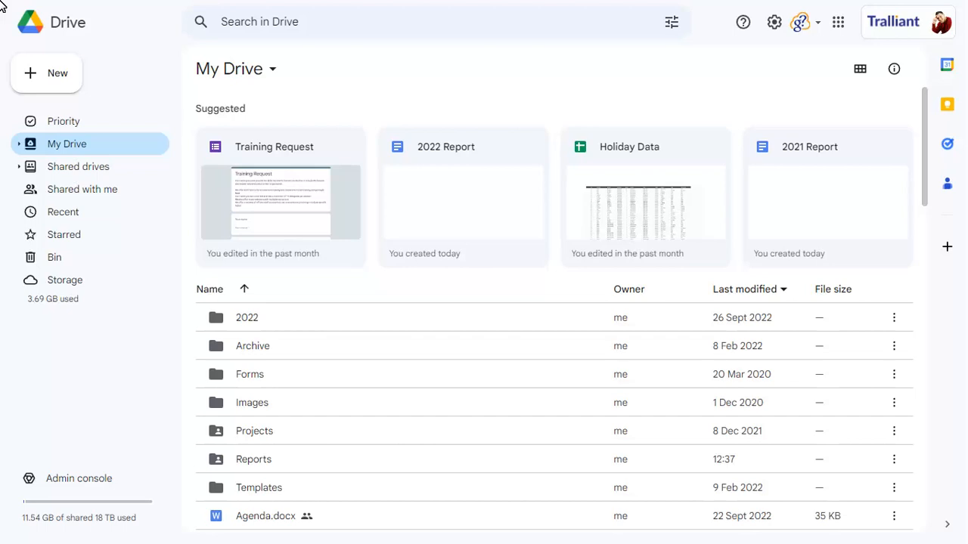
mouse_move(21, 143)
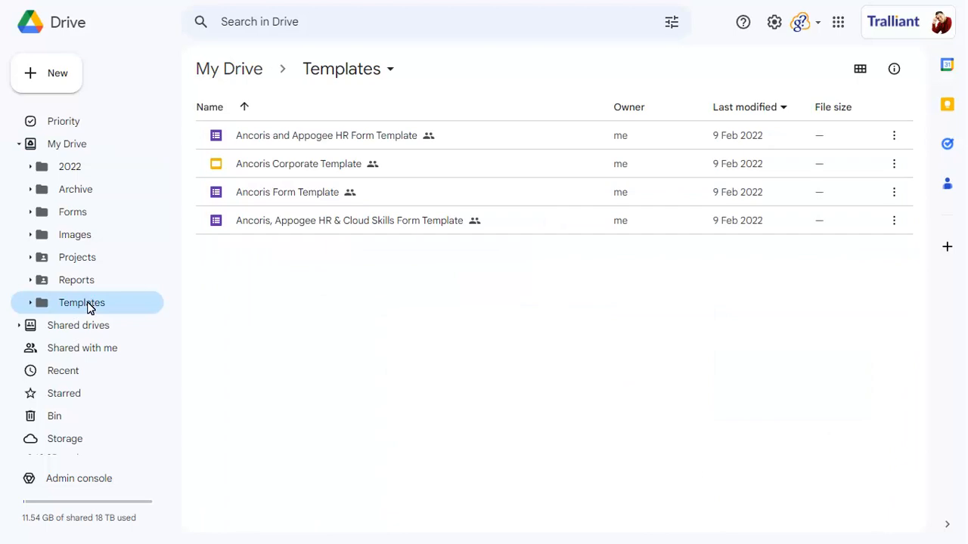
mouse_move(171, 245)
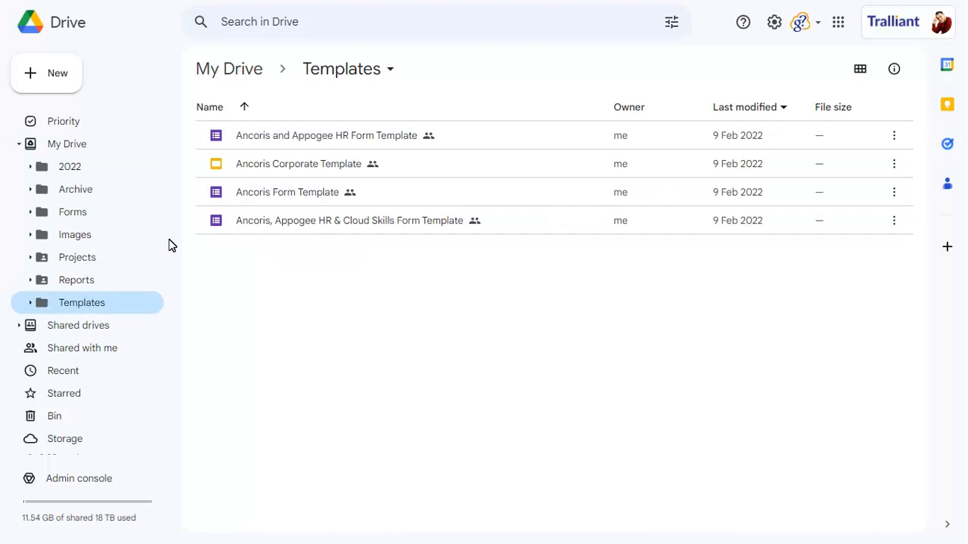
- Start a Move to for the Templates folder and pick the Projects shared drive as destination
click(390, 69)
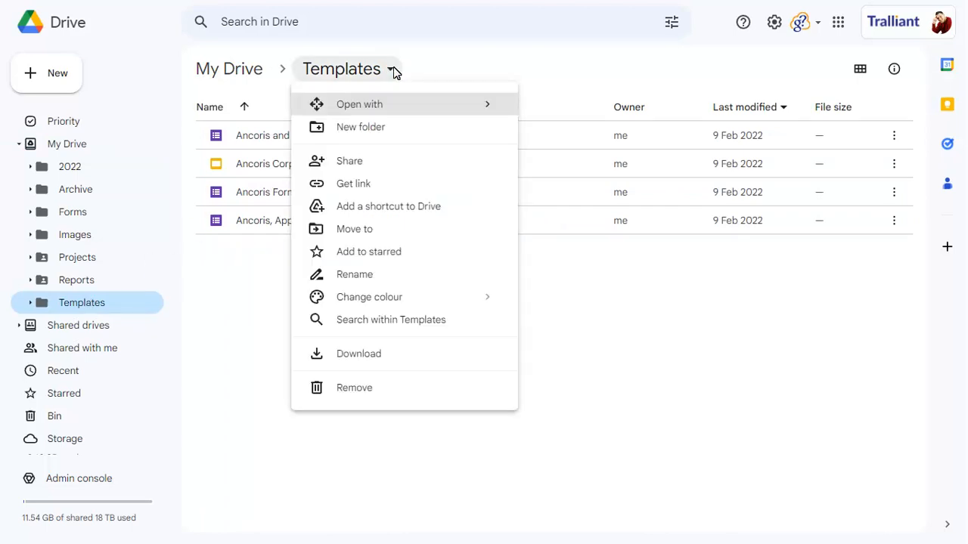
click(353, 228)
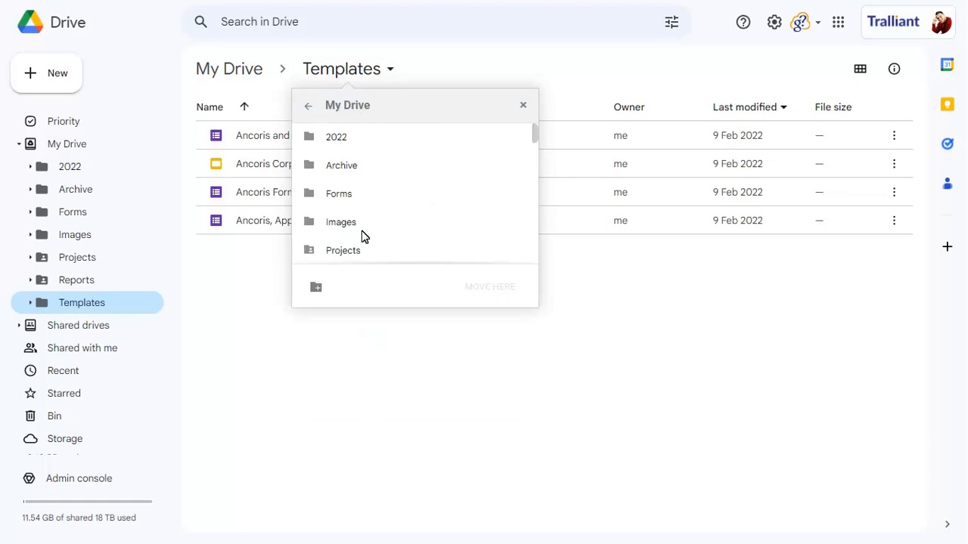
click(308, 105)
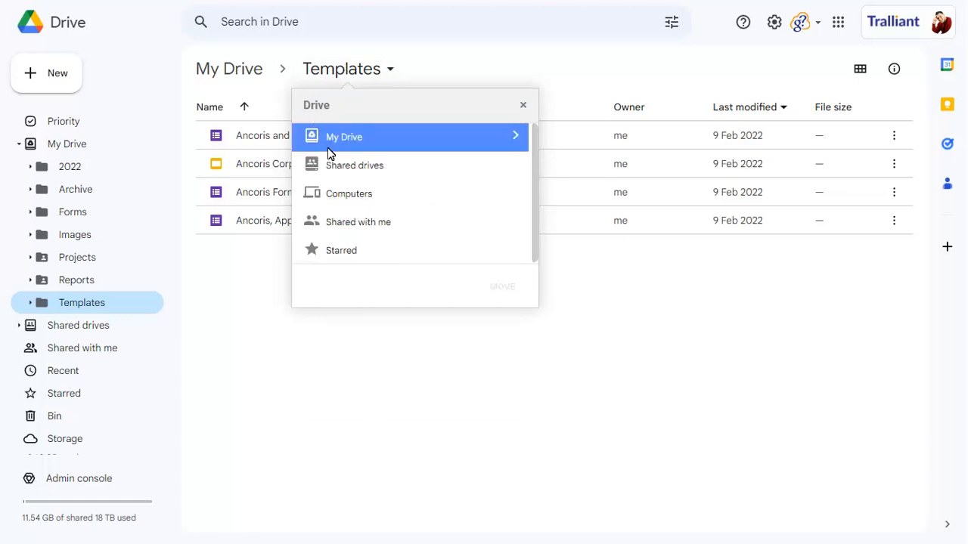
click(354, 165)
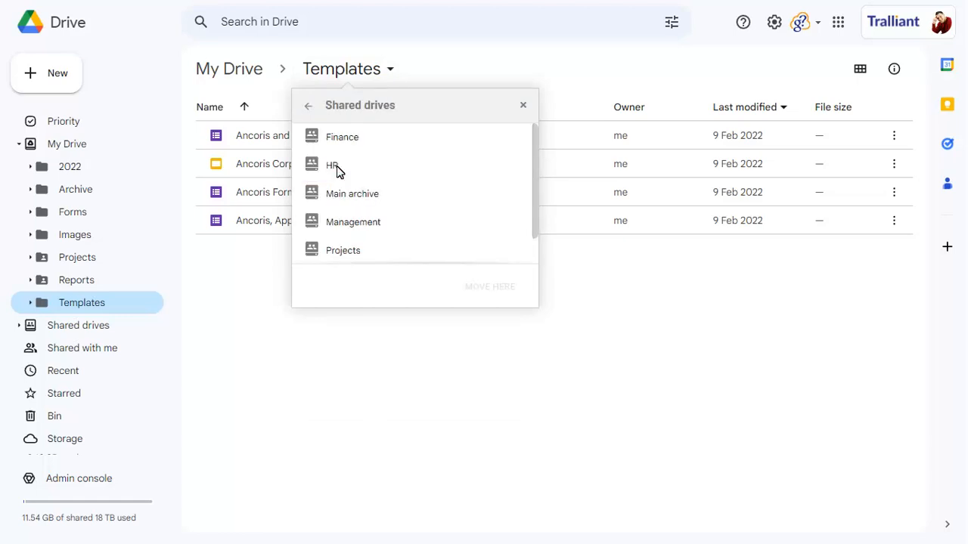
mouse_move(348, 245)
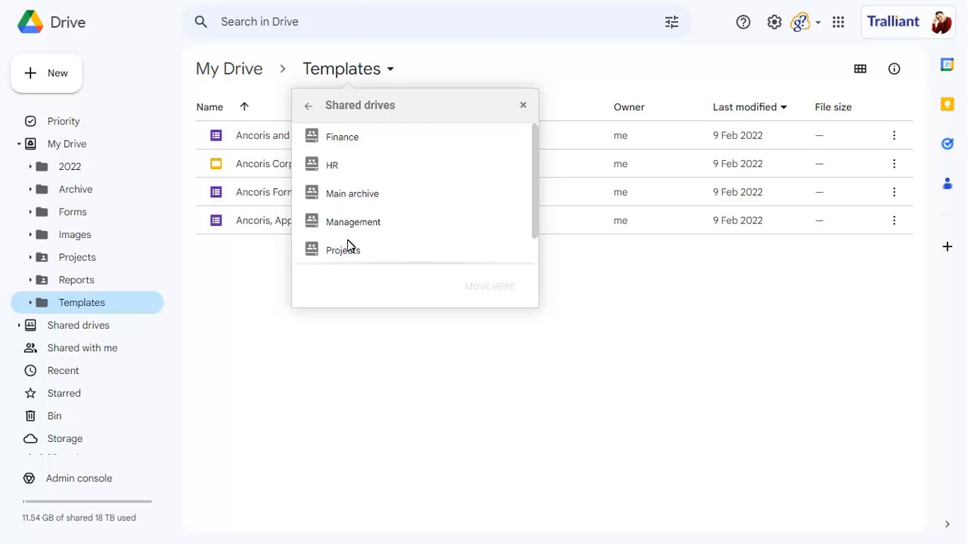
click(342, 248)
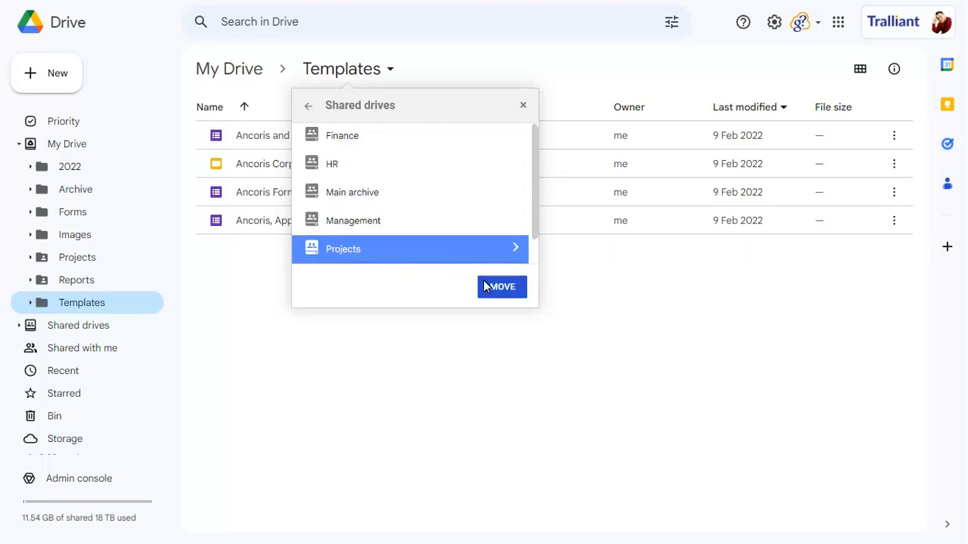
- Move the Templates folder into Projects and confirm the 'Move to Projects?' prompt
click(502, 287)
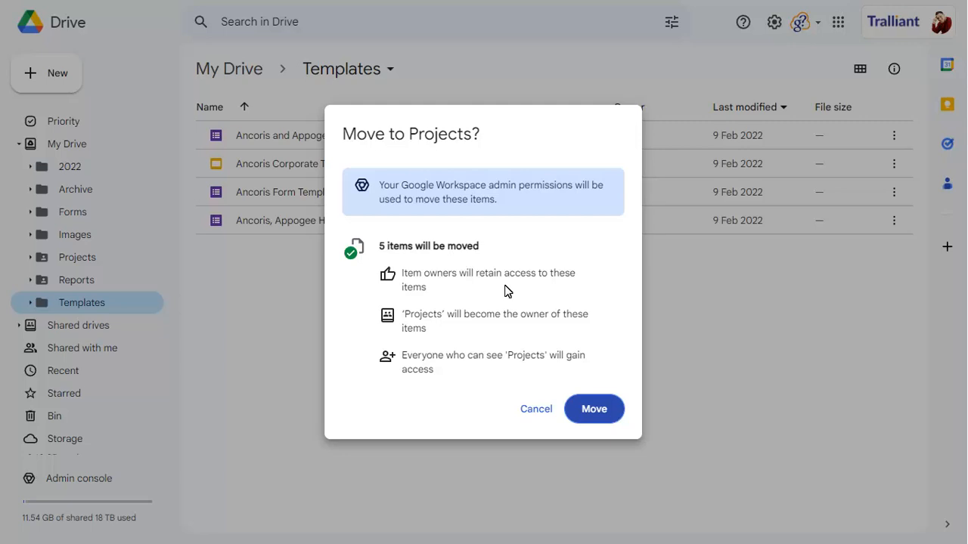
click(593, 408)
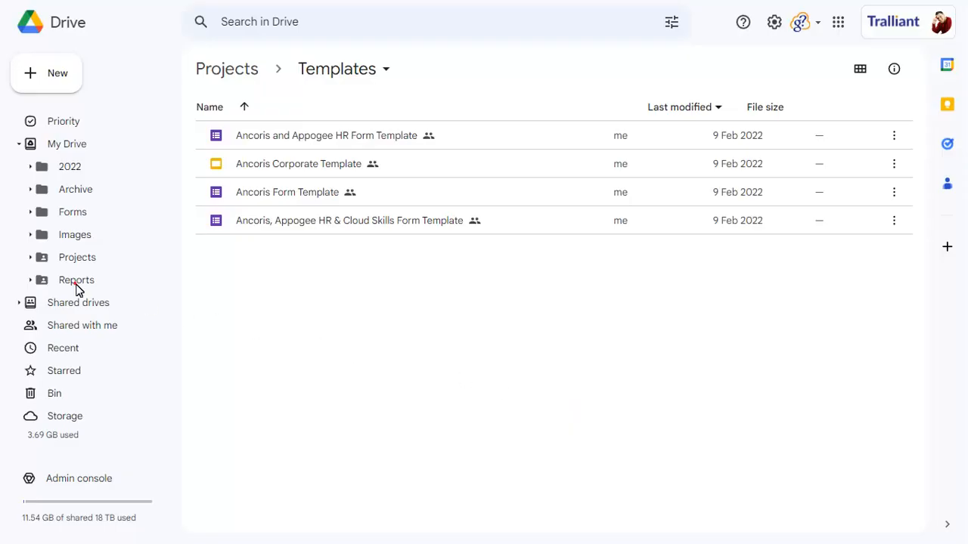
- Attempt moving Reports into Projects, then download the failed-item list CSV to open in Sheets
click(75, 280)
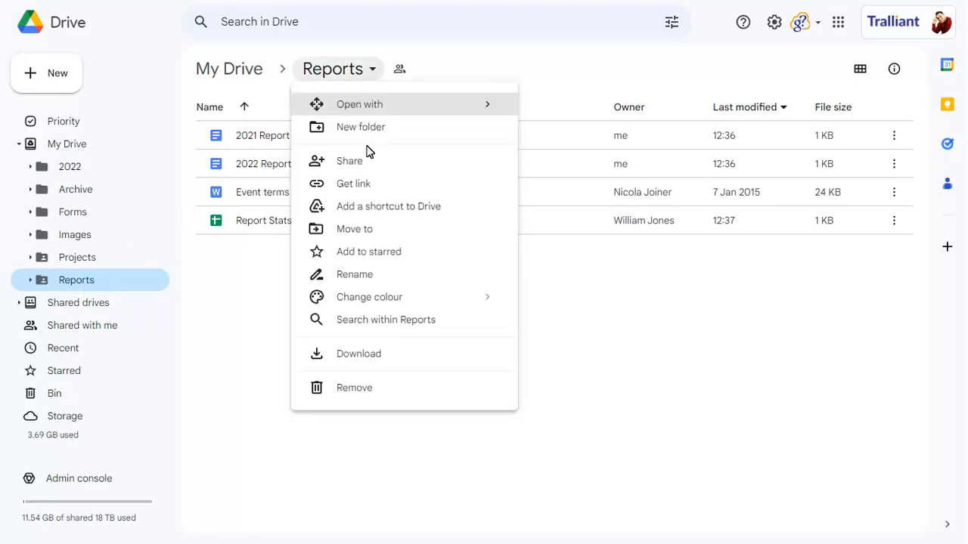
click(353, 228)
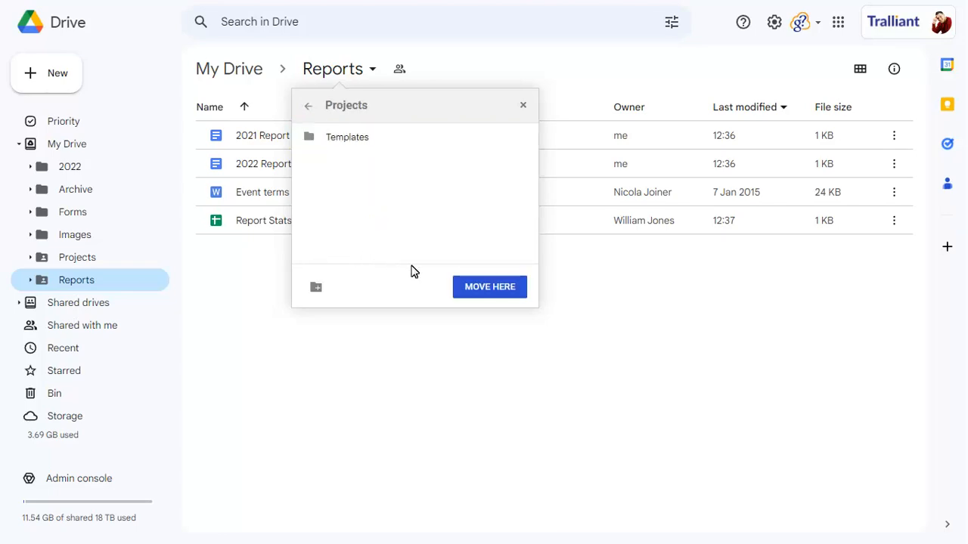
click(489, 285)
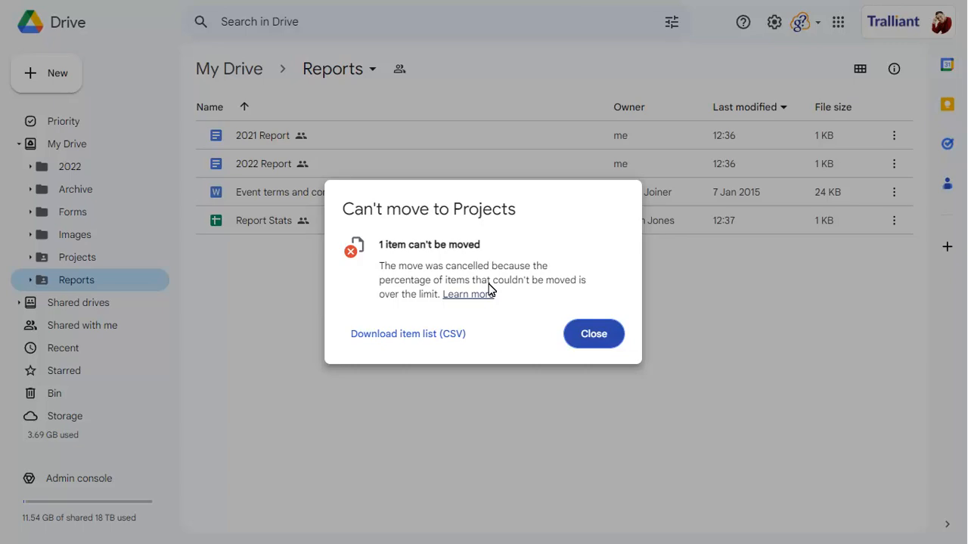
mouse_move(447, 315)
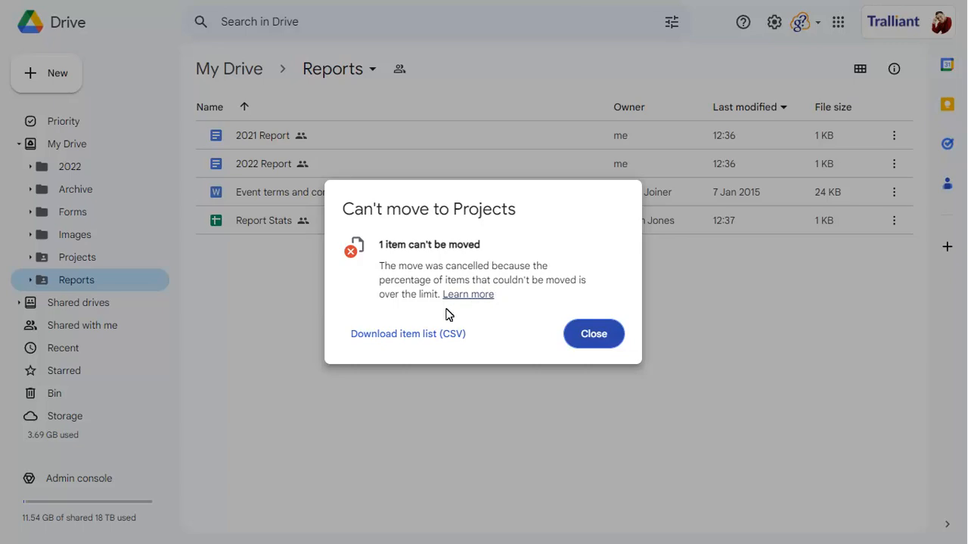
click(409, 334)
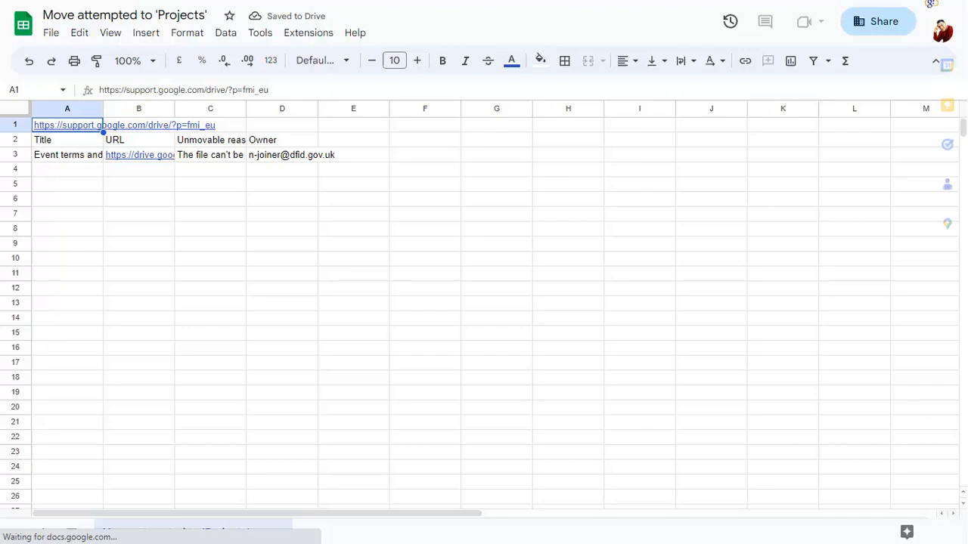